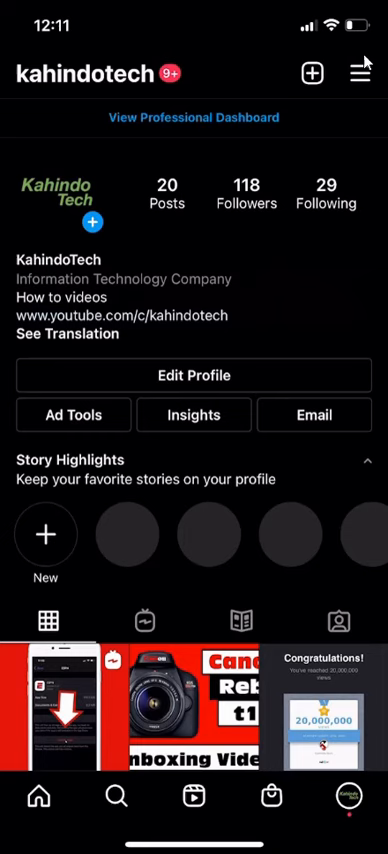
- Open the profile's hamburger menu to show Settings, Archive and Your Activity
click(361, 72)
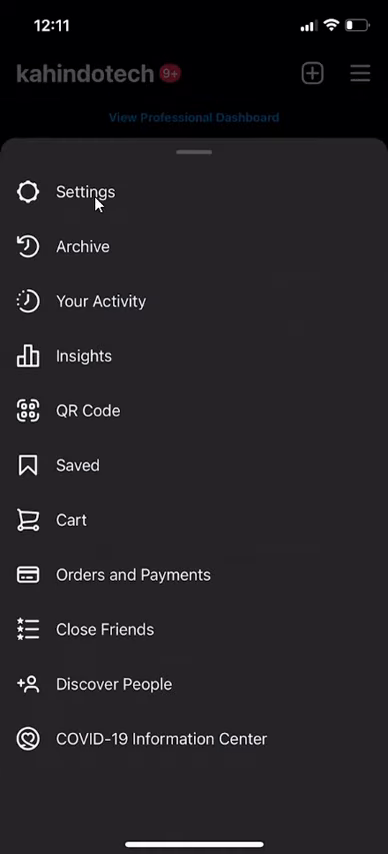
mouse_move(89, 211)
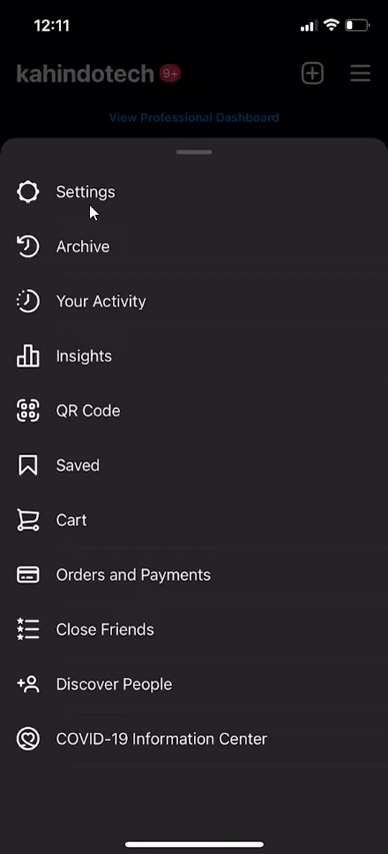
mouse_move(115, 211)
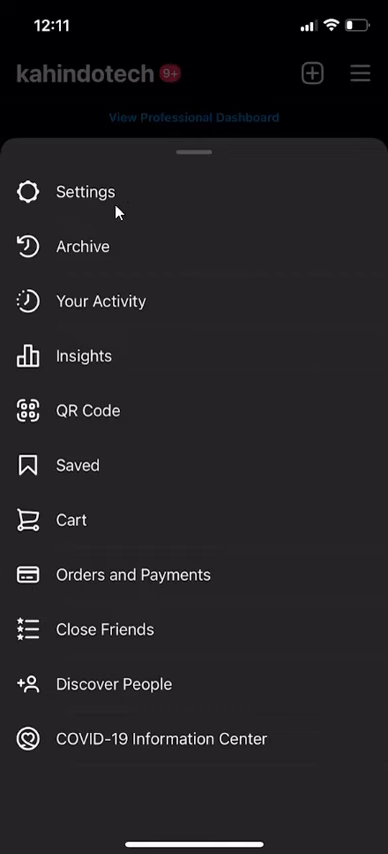
- Go into Settings and then the Account settings page
click(84, 191)
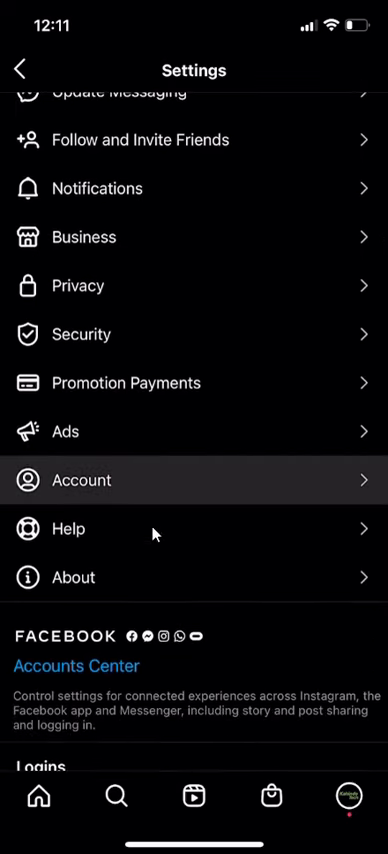
click(82, 480)
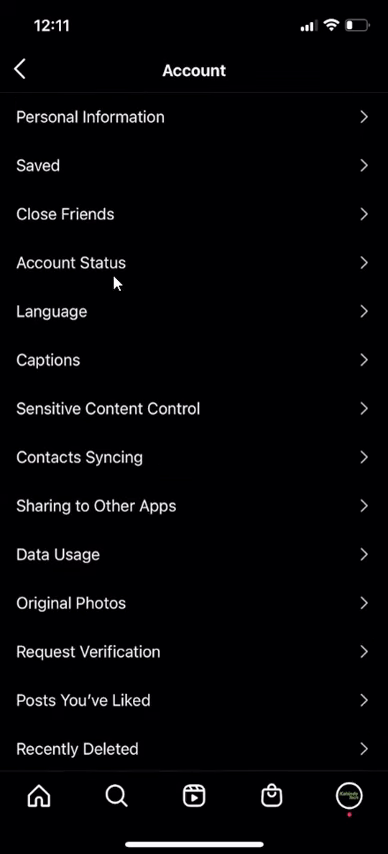
mouse_move(66, 378)
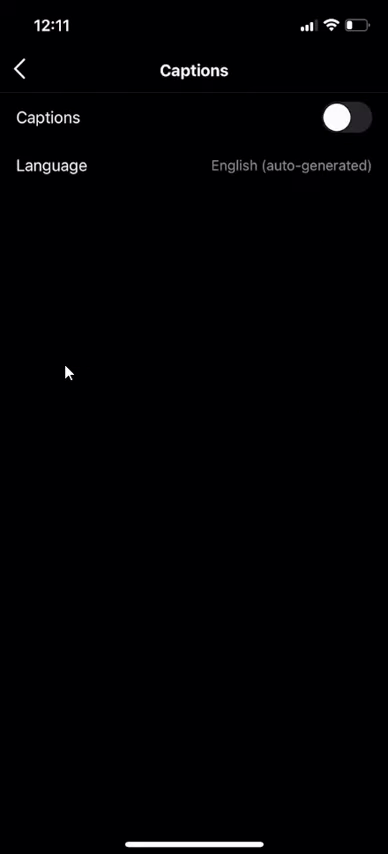
mouse_move(160, 340)
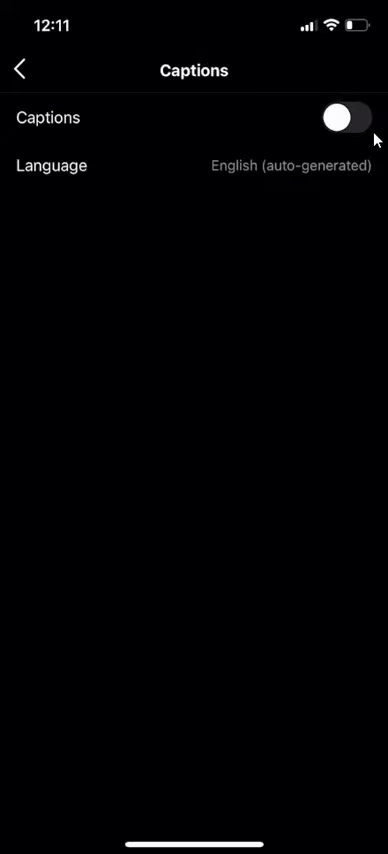
- Switch the Captions toggle on, with English (auto-generated) as the caption language
click(352, 118)
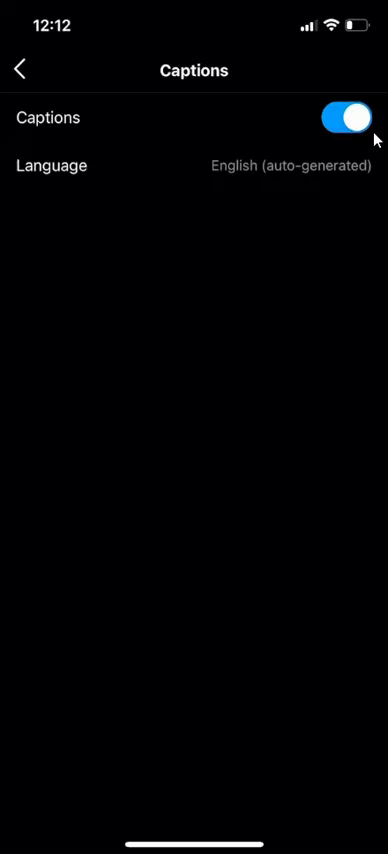
mouse_move(237, 192)
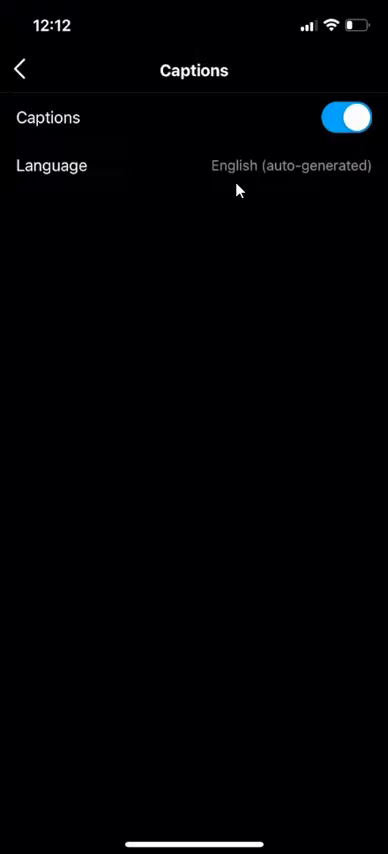